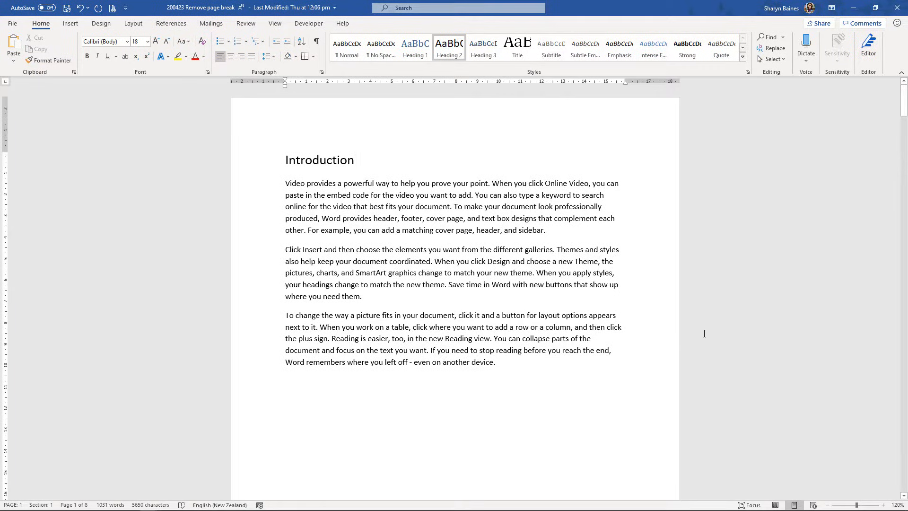
- Turn on formatting marks to expose the empty paragraphs below the Introduction heading
click(353, 160)
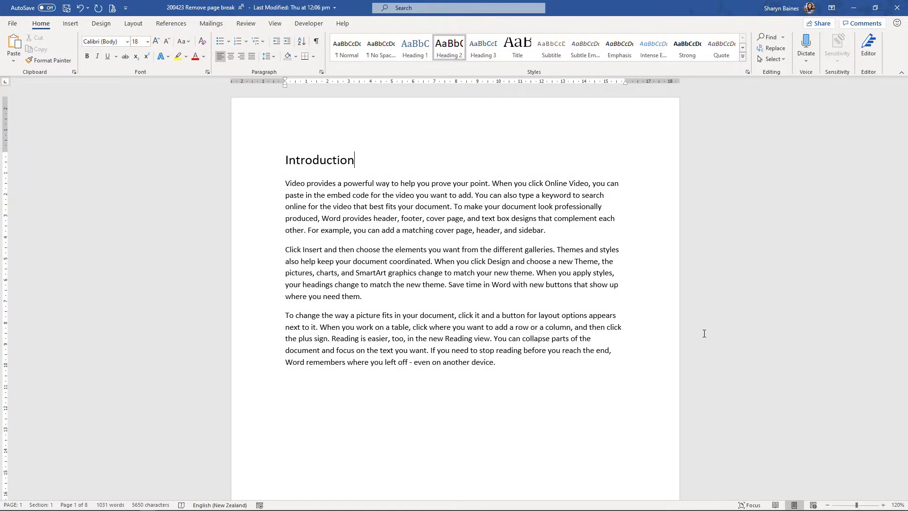
mouse_move(348, 88)
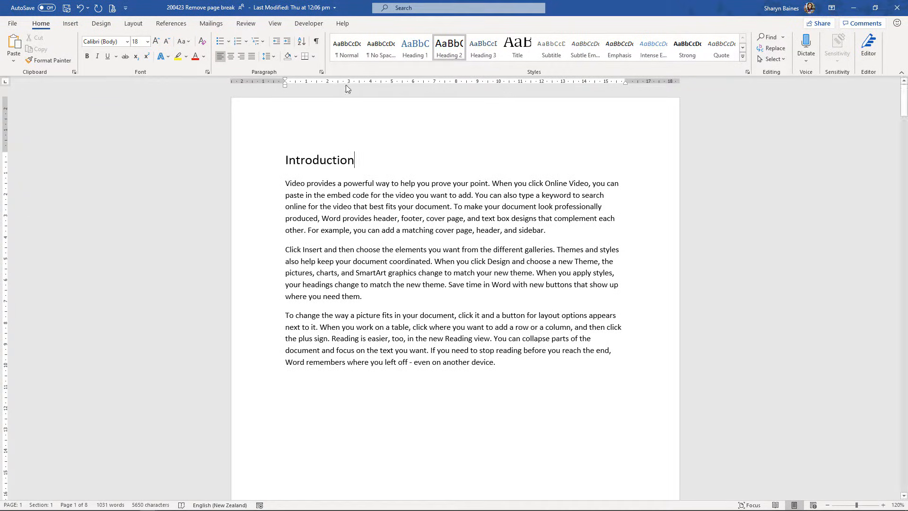
mouse_move(316, 41)
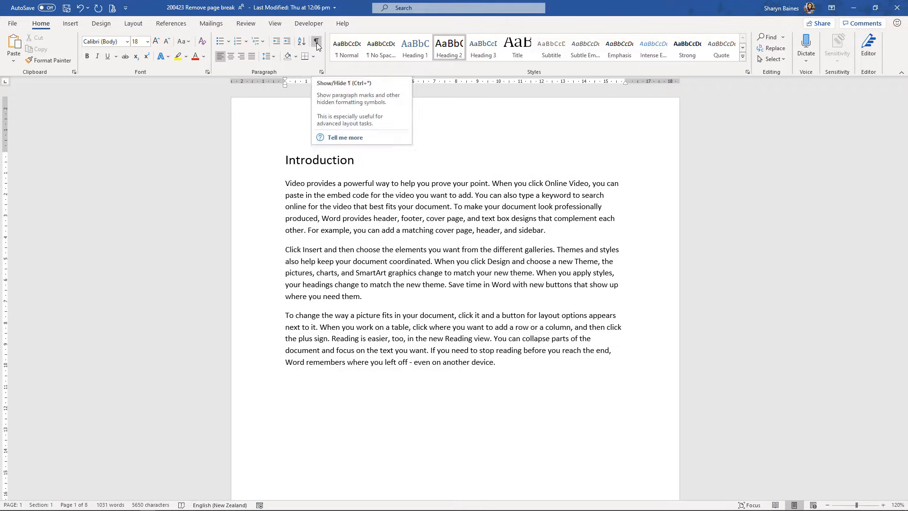
click(317, 42)
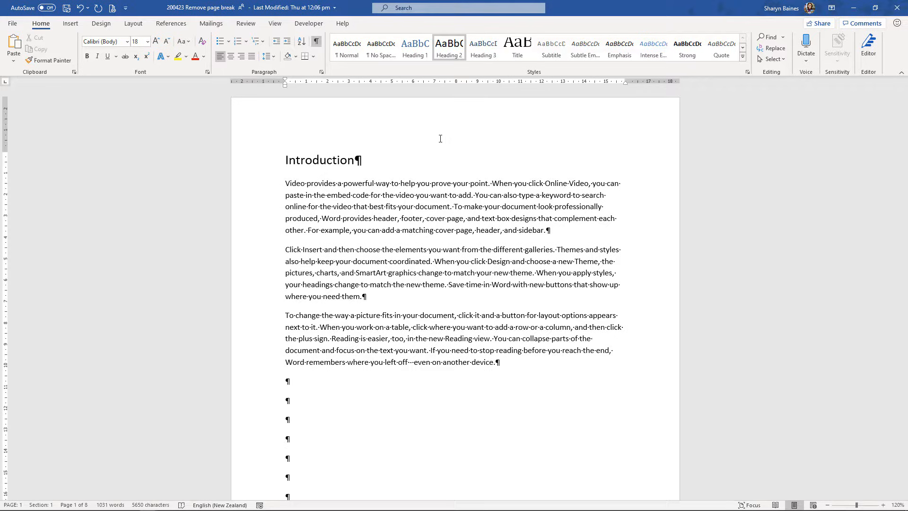
mouse_move(359, 77)
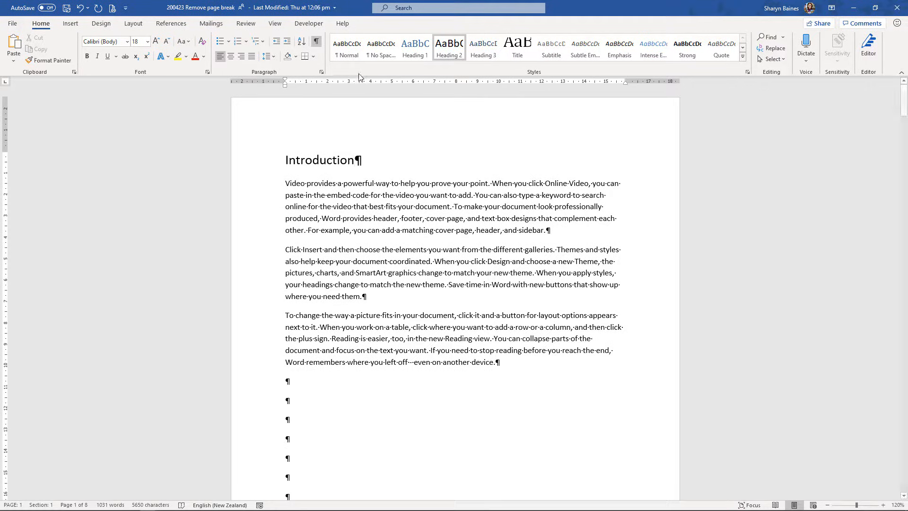
- Switch to Side to Side page movement to view the first two pages together
click(275, 23)
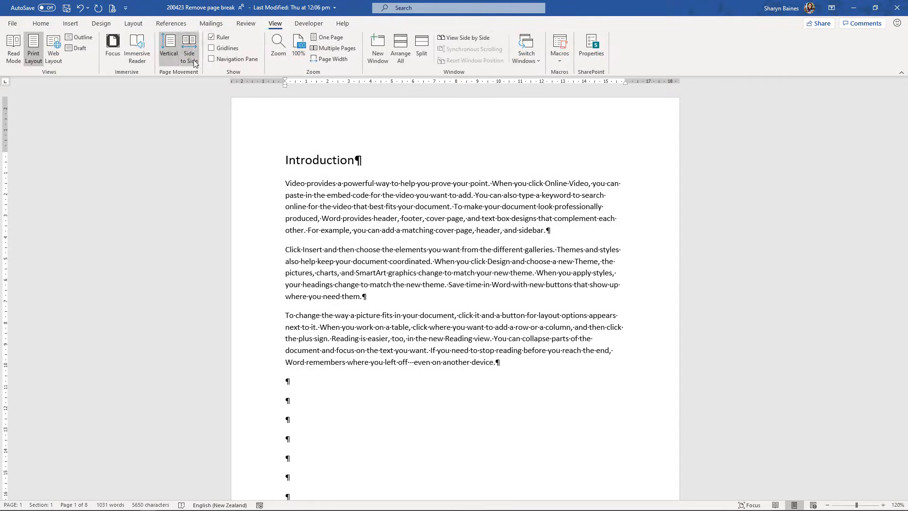
click(189, 47)
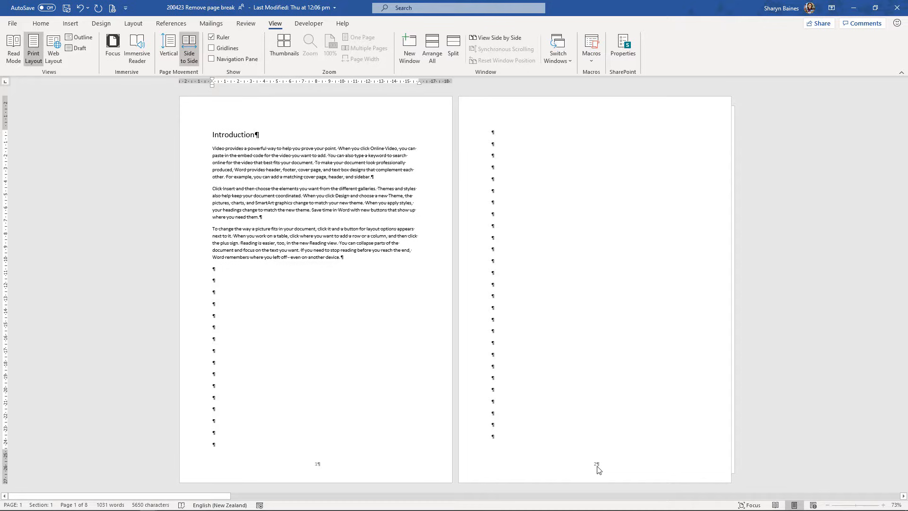
mouse_move(295, 452)
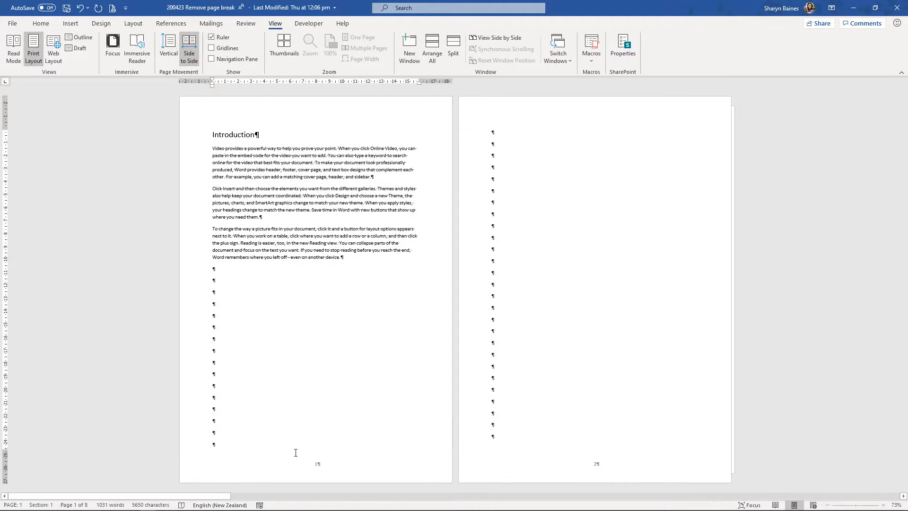
mouse_move(505, 450)
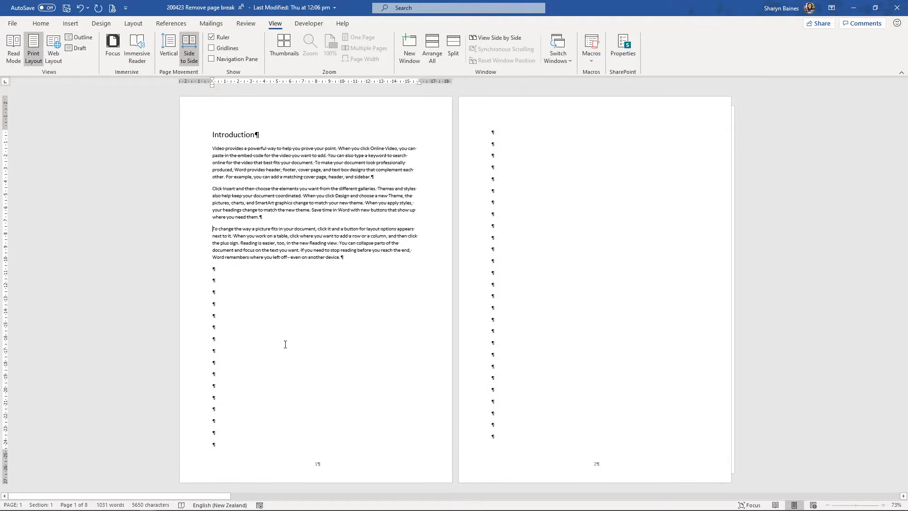
mouse_move(291, 361)
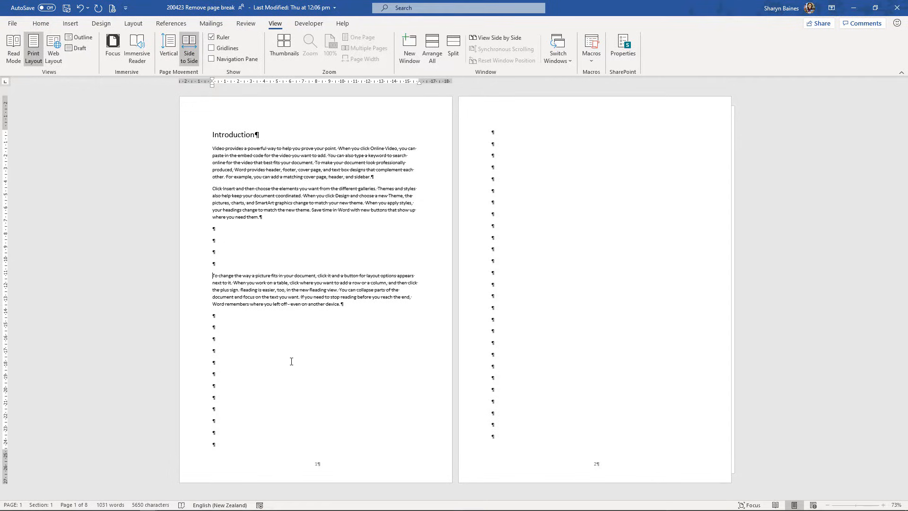
mouse_move(480, 129)
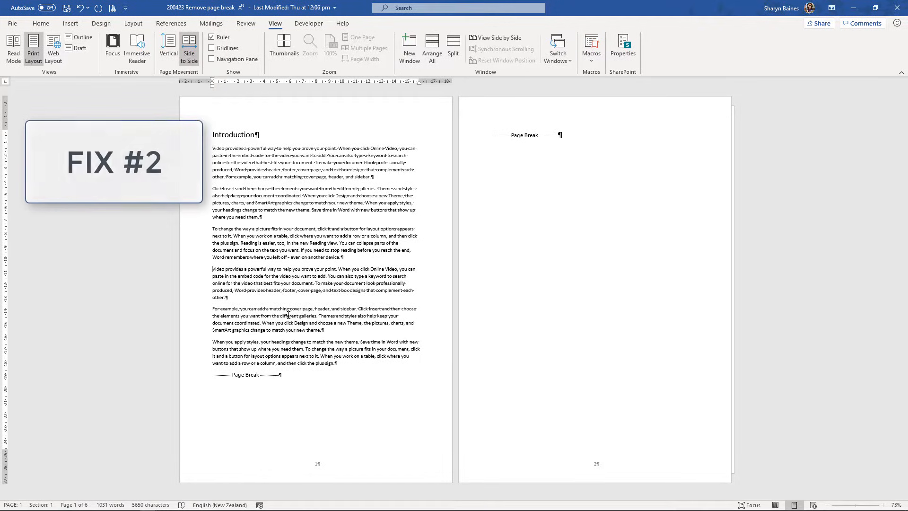
- Return to the Home ribbon while reviewing the page break ending page one
click(41, 23)
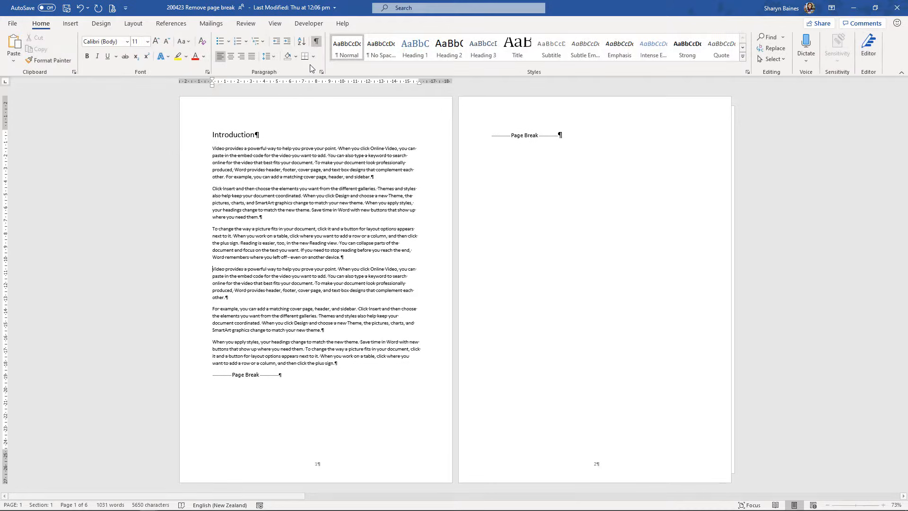
mouse_move(296, 330)
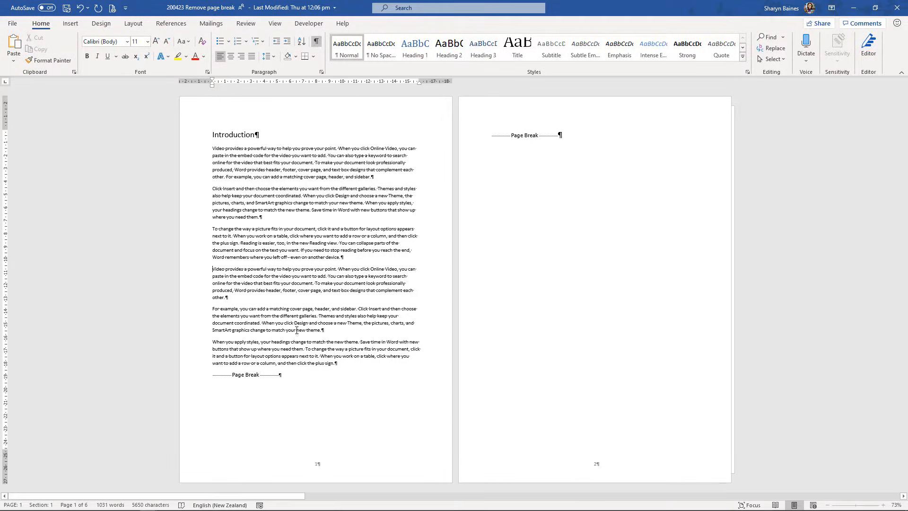
mouse_move(266, 377)
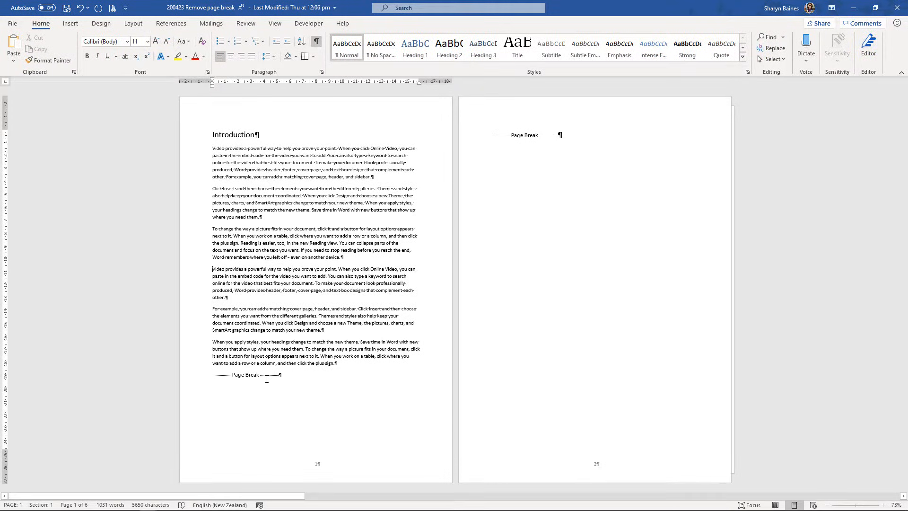
mouse_move(284, 387)
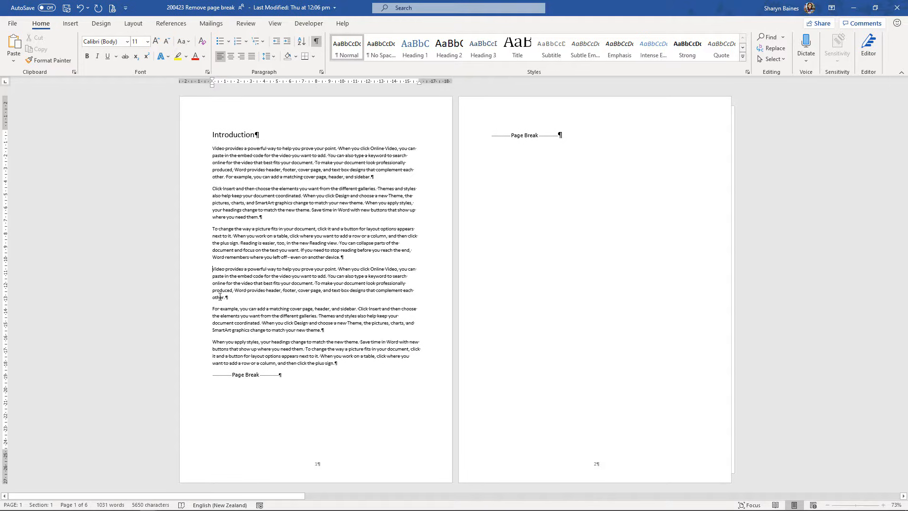
- Delete the stray page break so Preliminary Research follows the Introduction page
click(70, 23)
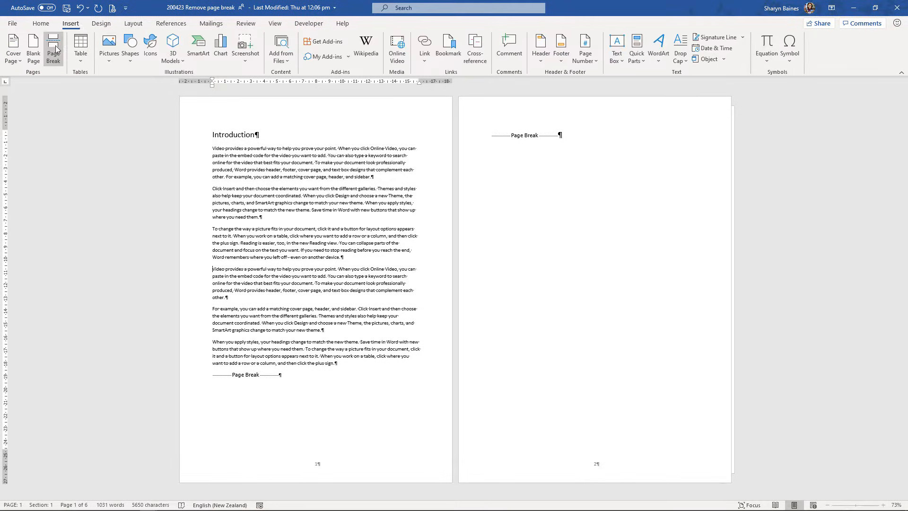
click(52, 49)
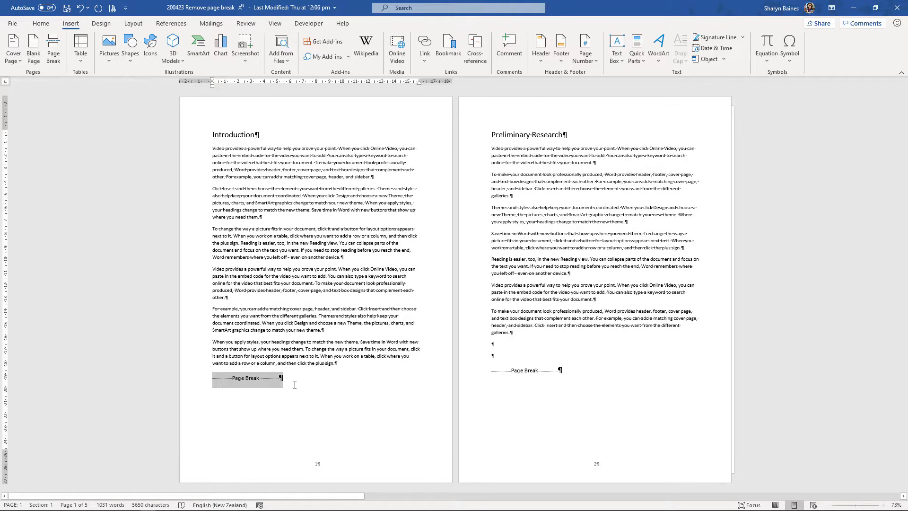
key(Delete)
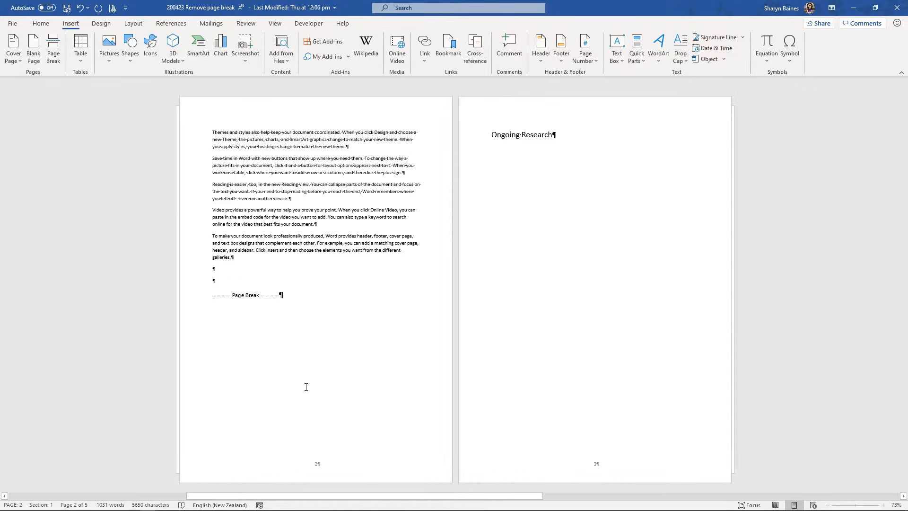
mouse_move(372, 132)
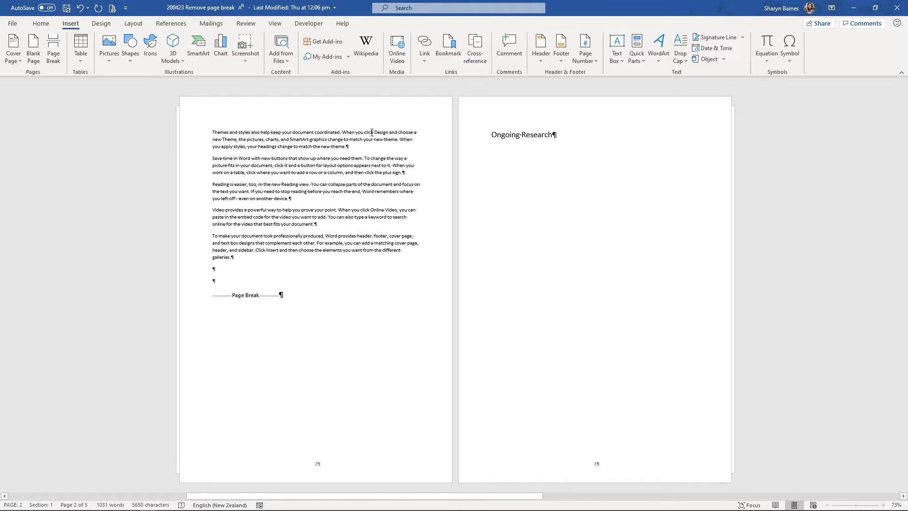
mouse_move(510, 427)
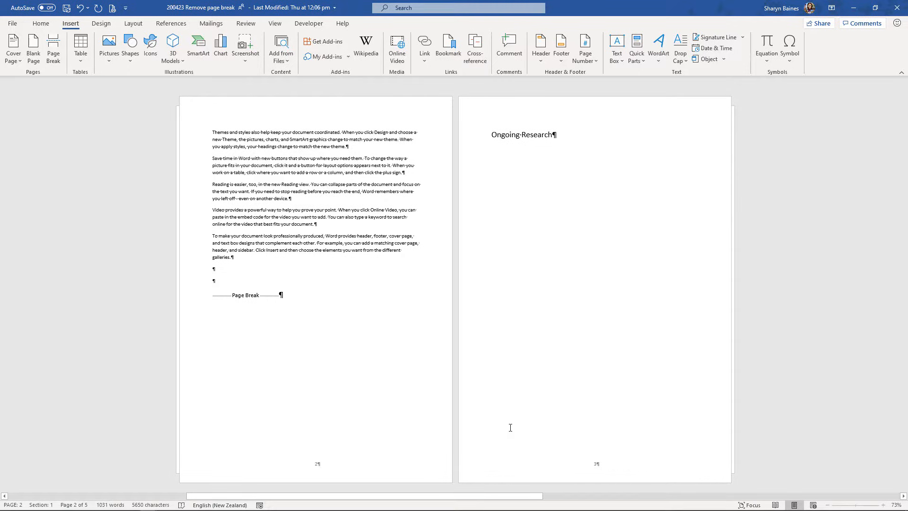
mouse_move(508, 408)
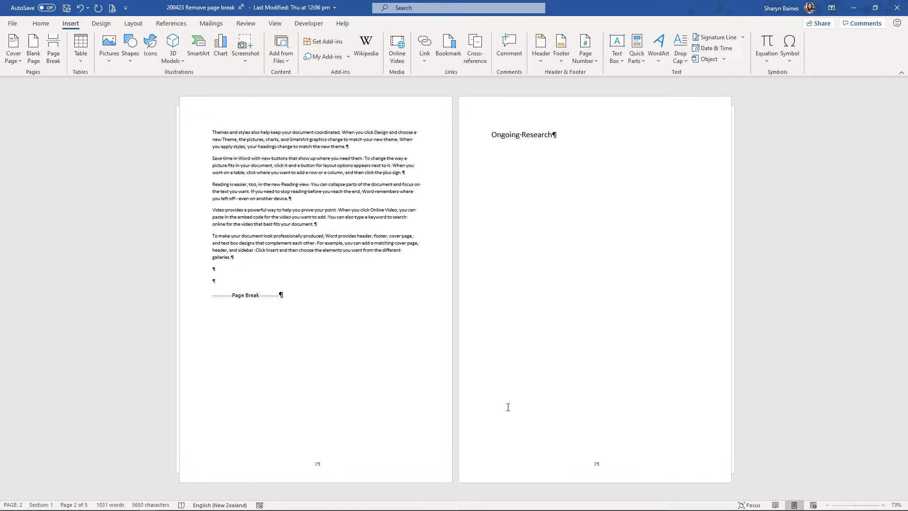
mouse_move(493, 331)
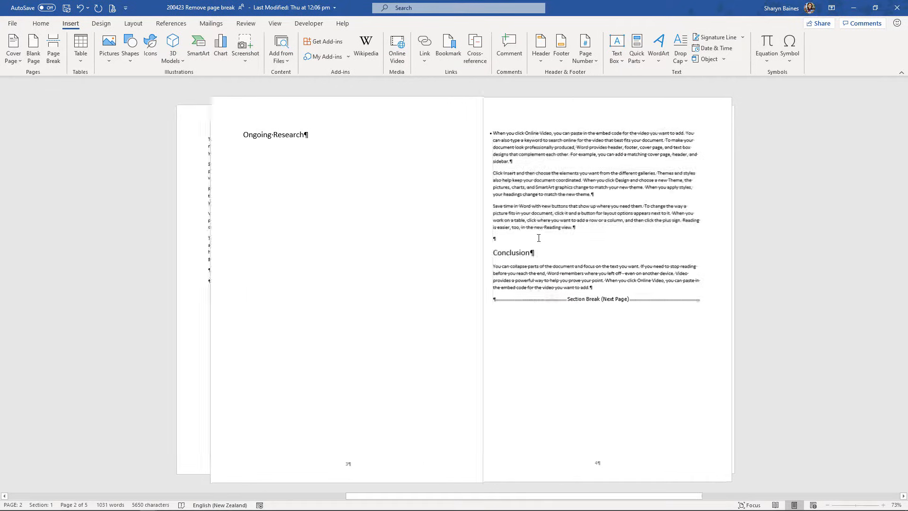
- Scroll down to the Ongoing Research and Conclusion pages
scroll(down, 3)
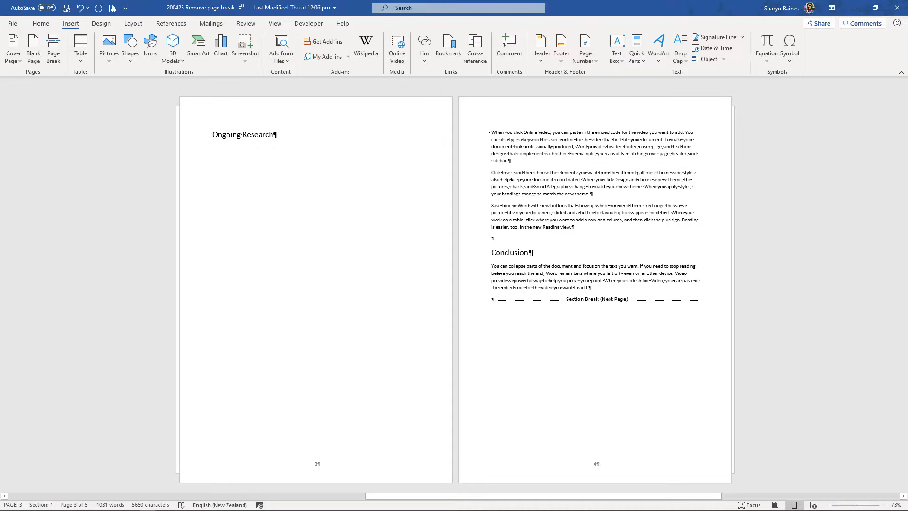
mouse_move(218, 226)
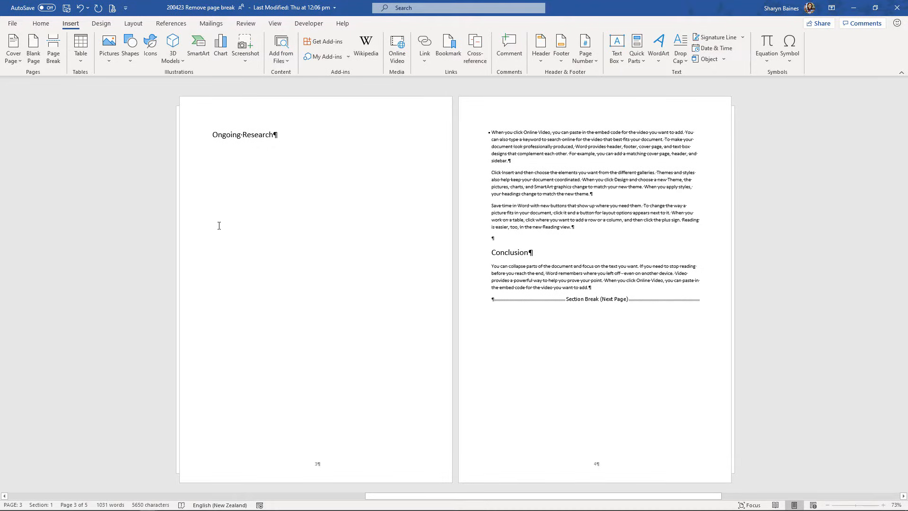
mouse_move(491, 142)
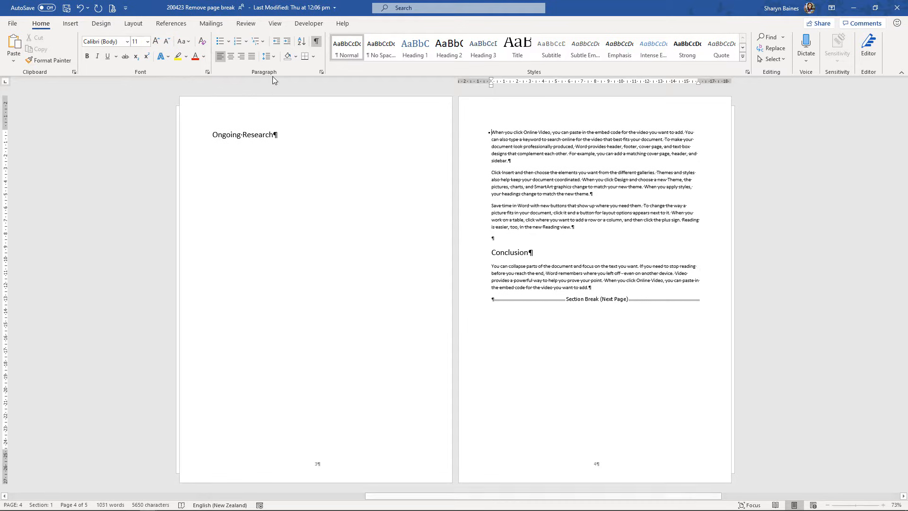
mouse_move(322, 72)
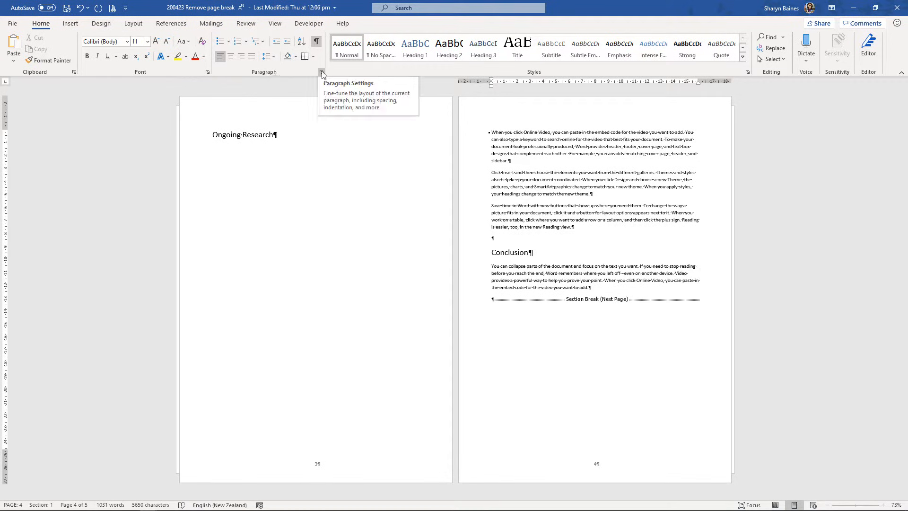
- Clear 'Page break before' for the first paragraph under Ongoing Research
click(322, 72)
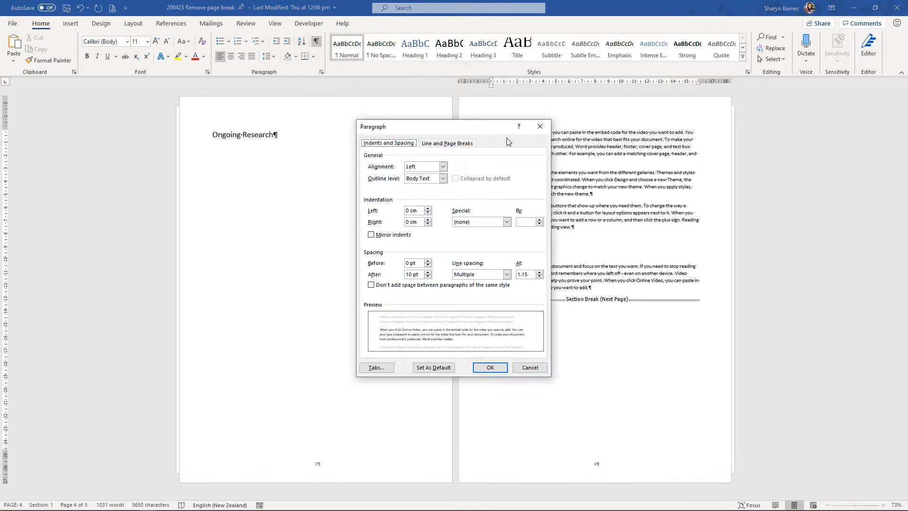
click(490, 367)
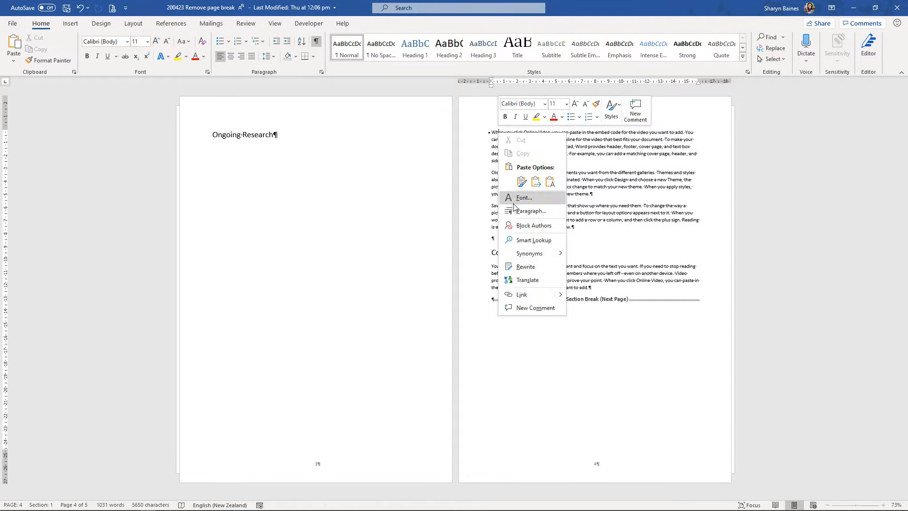
click(529, 210)
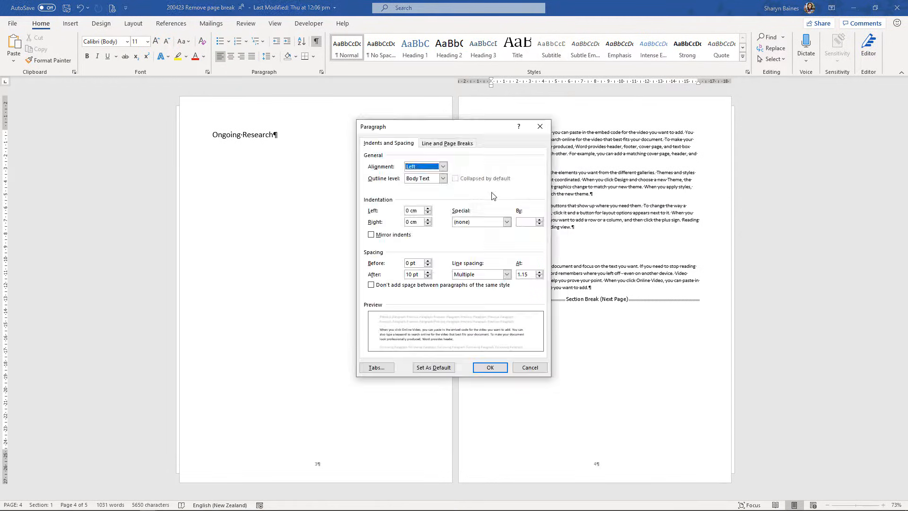
mouse_move(447, 159)
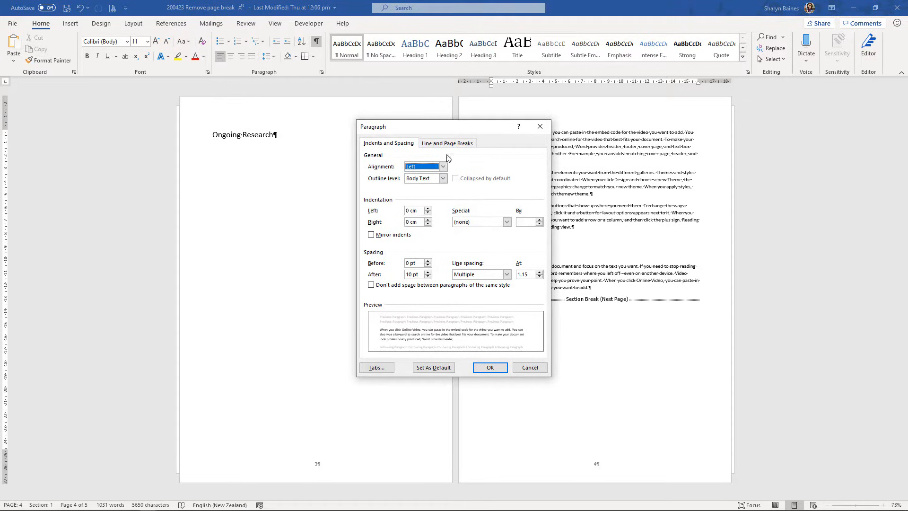
click(447, 143)
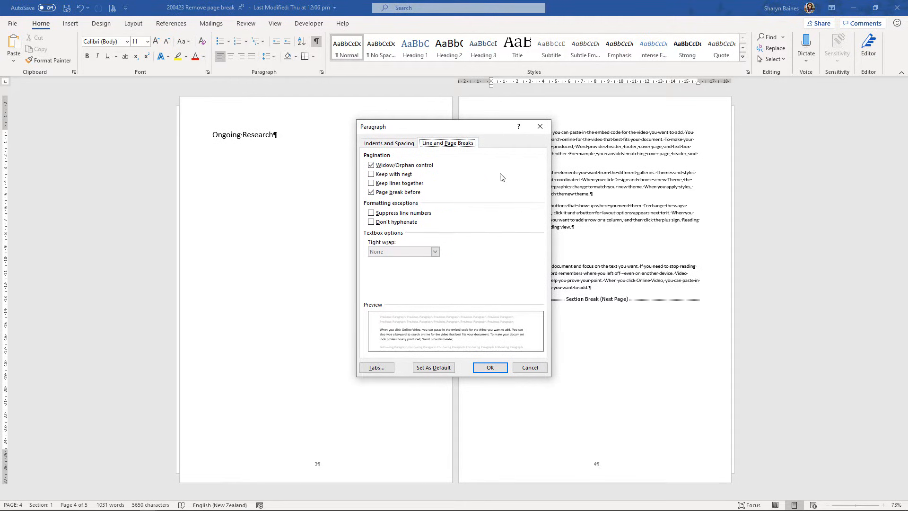
mouse_move(420, 133)
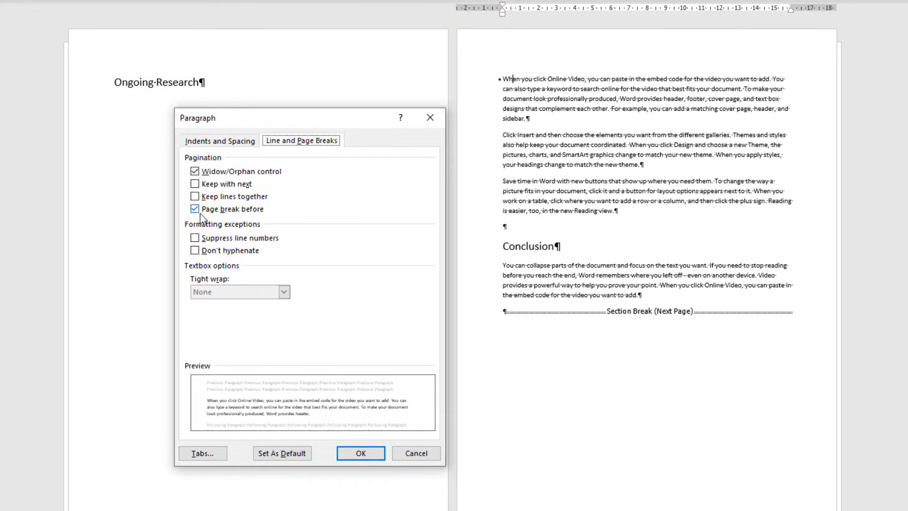
mouse_move(235, 217)
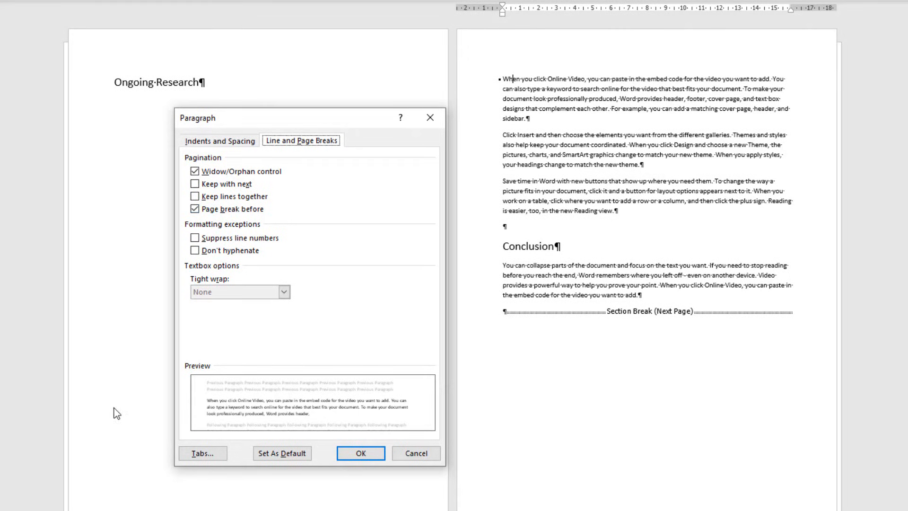
mouse_move(128, 184)
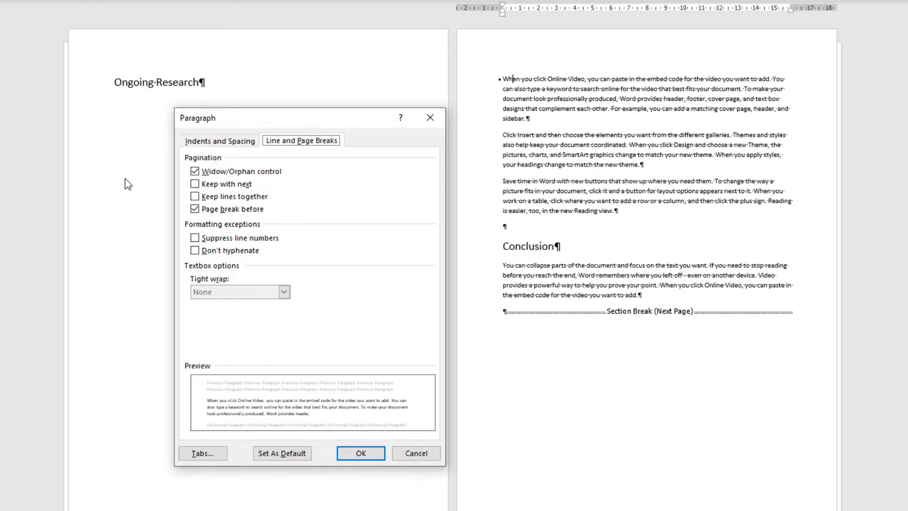
click(194, 208)
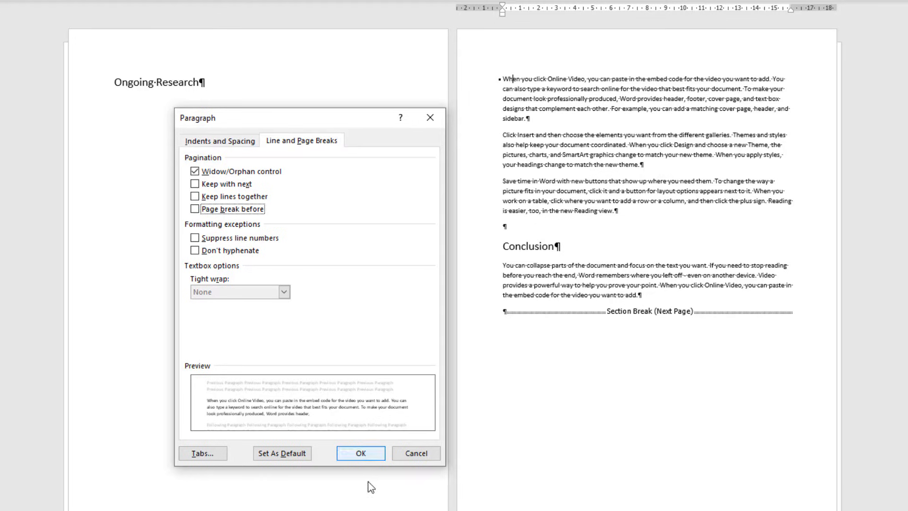
click(359, 453)
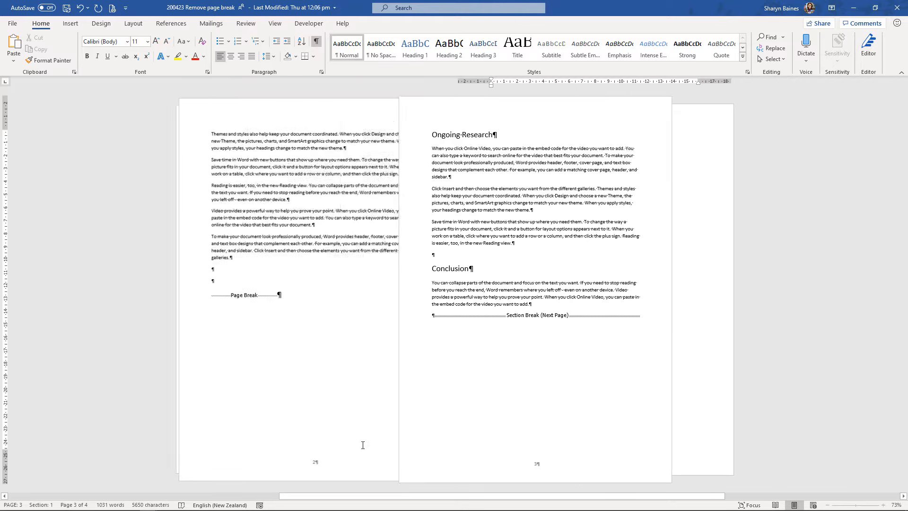
- Scroll around the Conclusion page to find the section break before Appendix 1
scroll(up, 3)
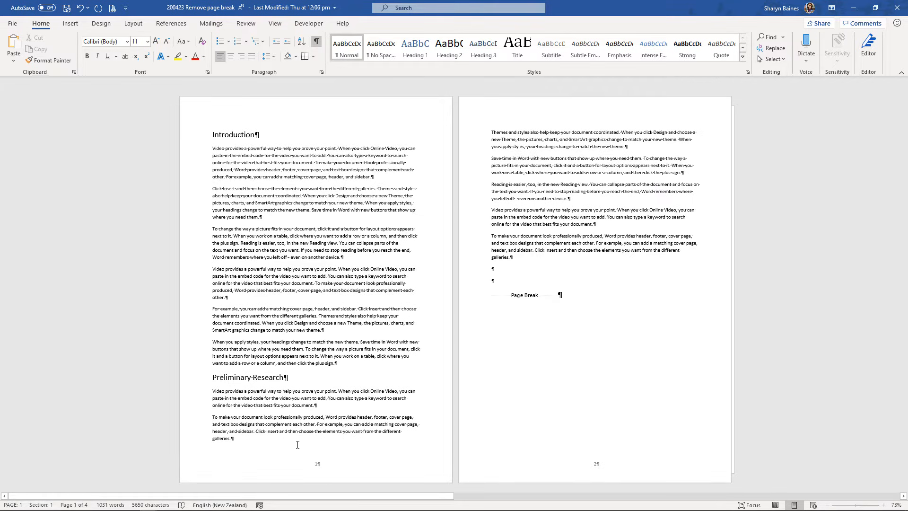
scroll(down, 3)
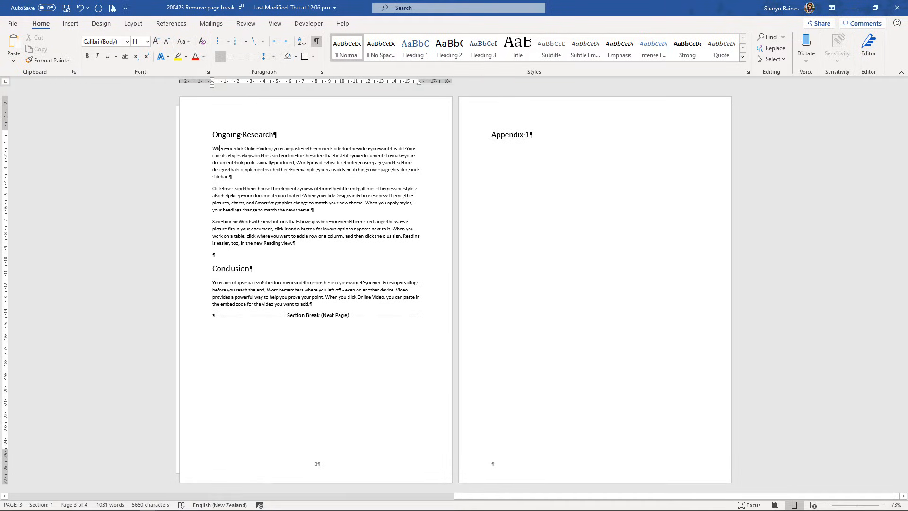
mouse_move(359, 348)
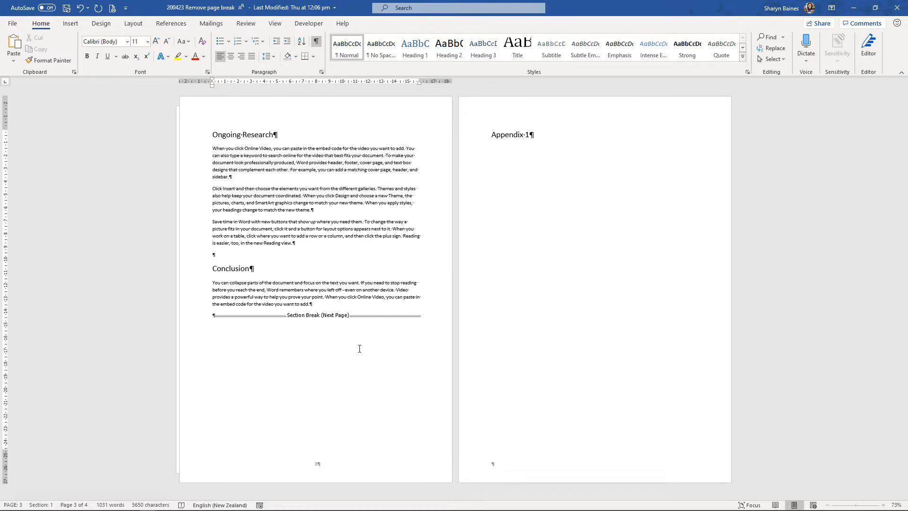
mouse_move(194, 351)
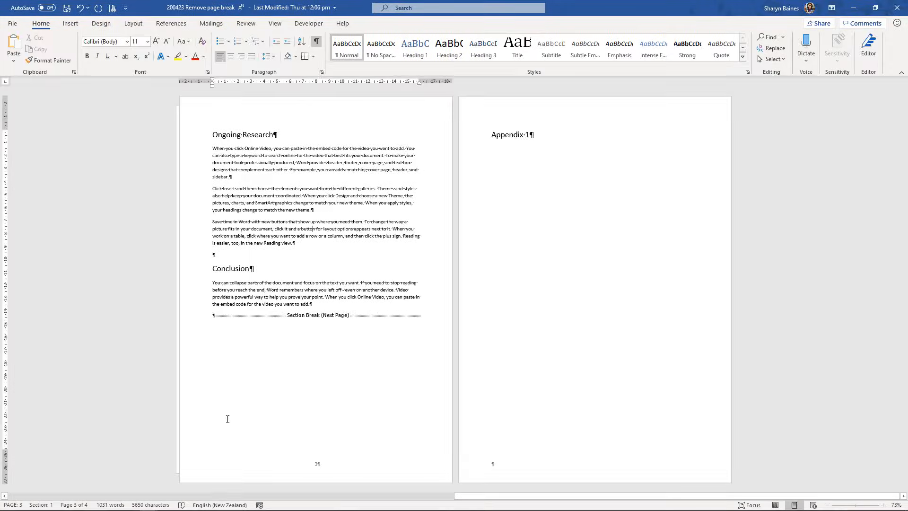
mouse_move(297, 237)
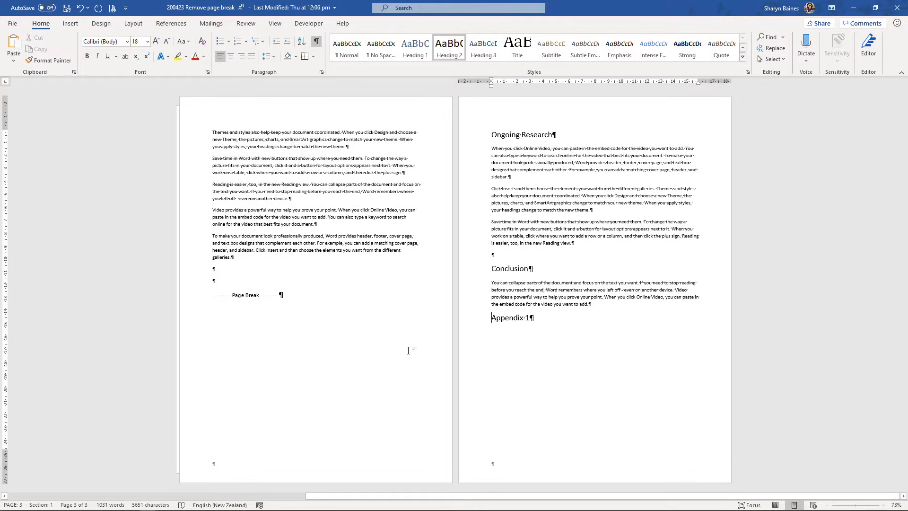
mouse_move(493, 346)
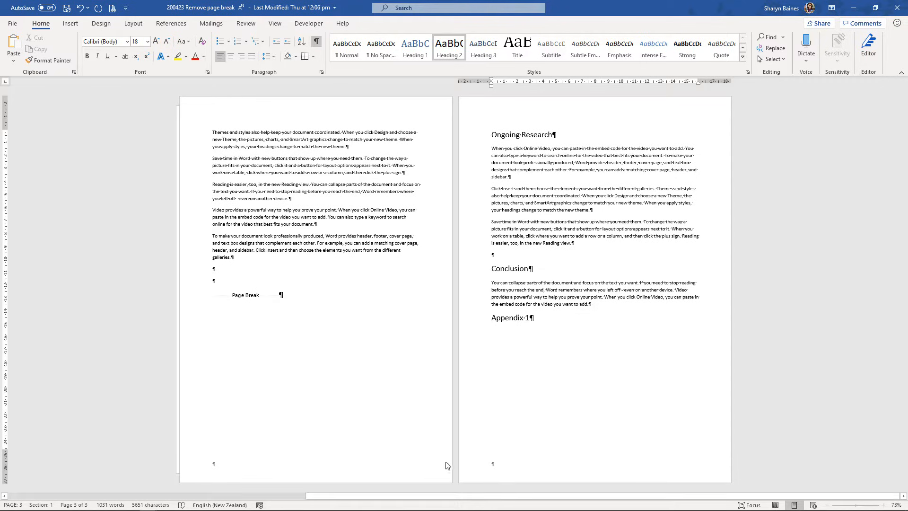
scroll(down, 3)
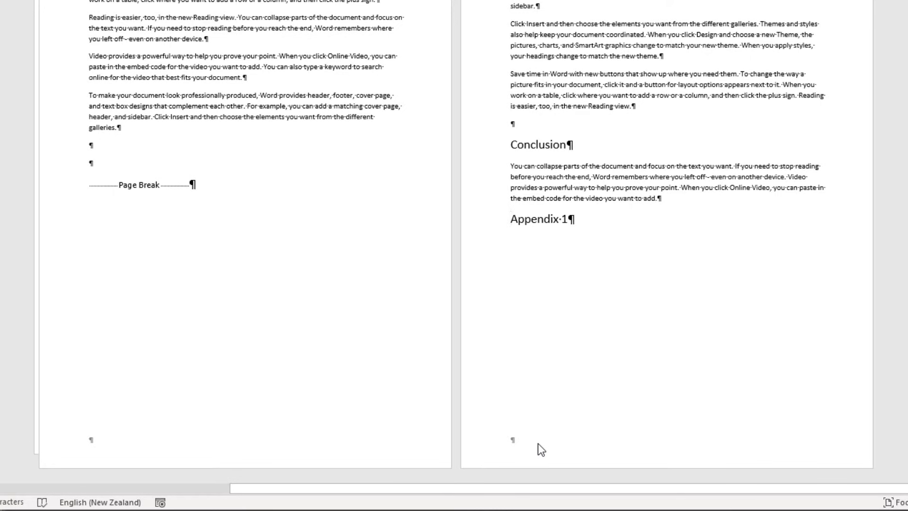
click(509, 219)
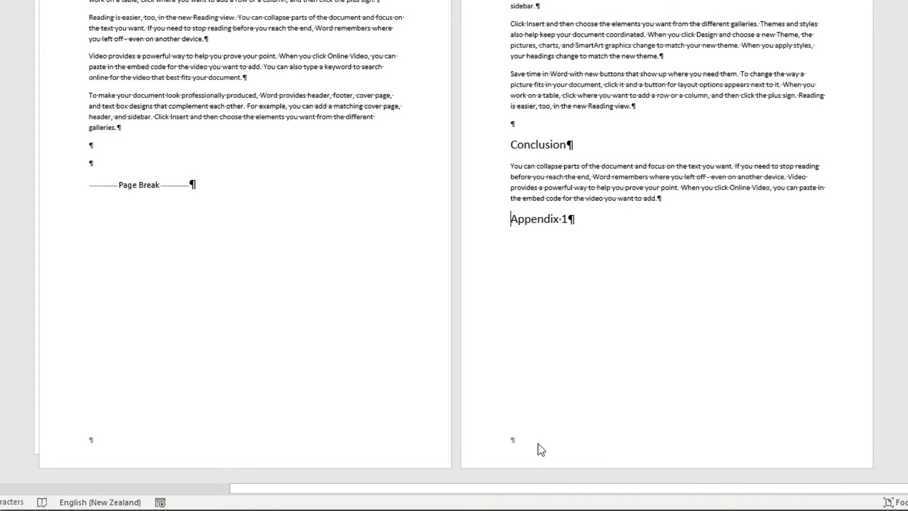
scroll(up, 3)
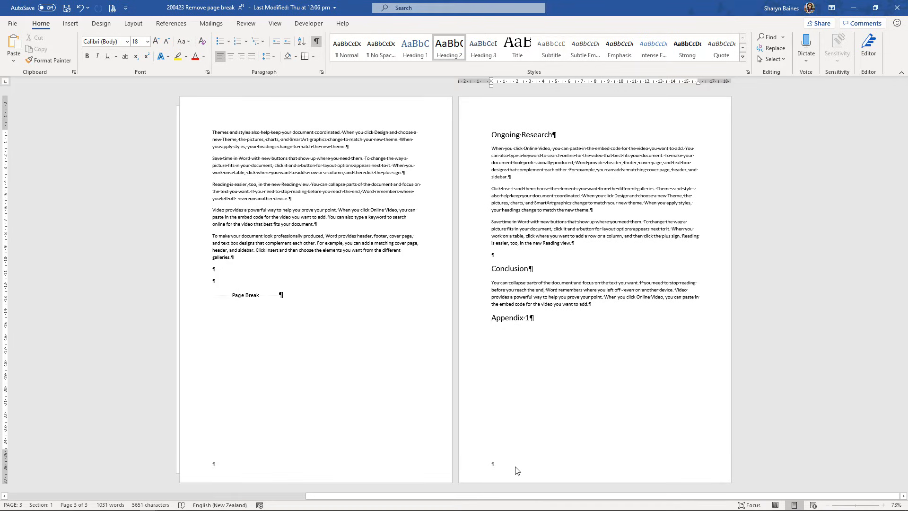
mouse_move(656, 442)
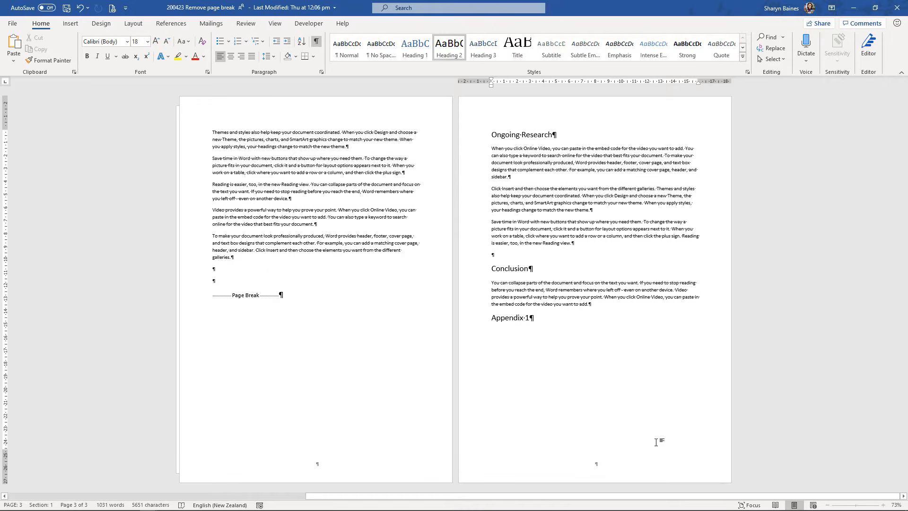
mouse_move(629, 446)
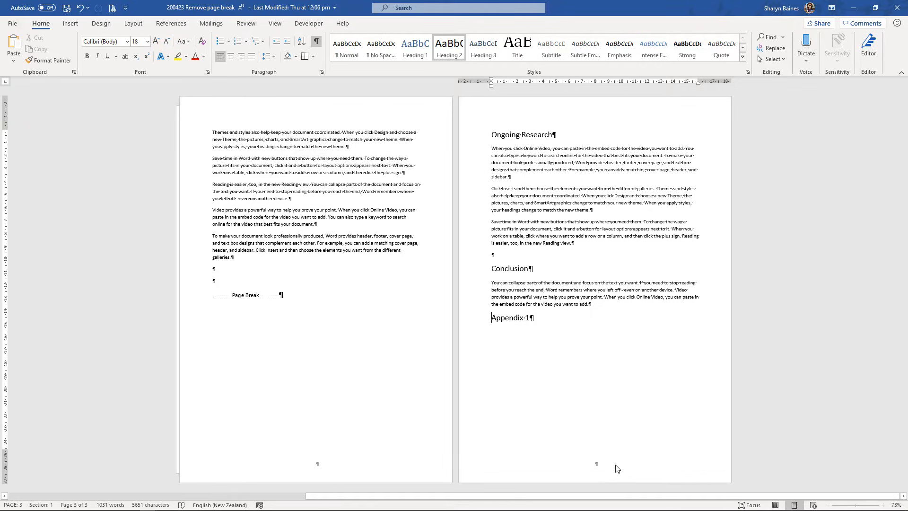
mouse_move(93, 19)
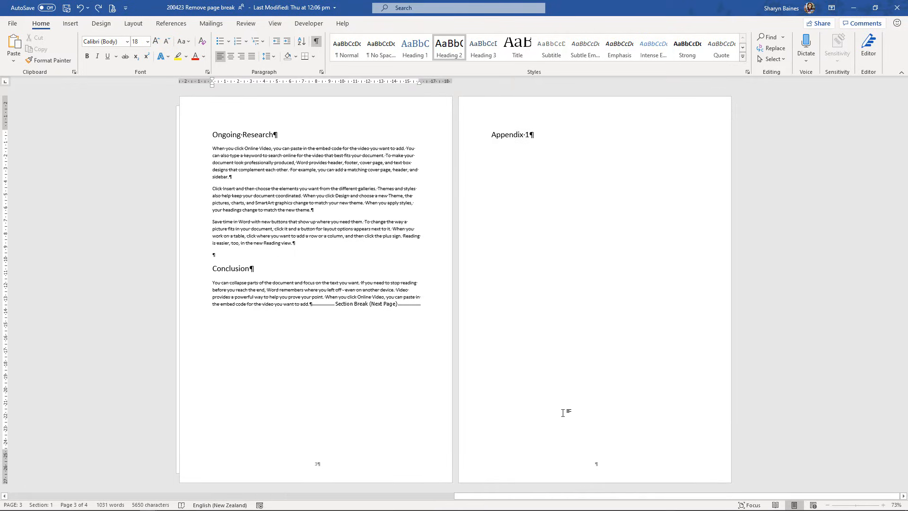
mouse_move(588, 470)
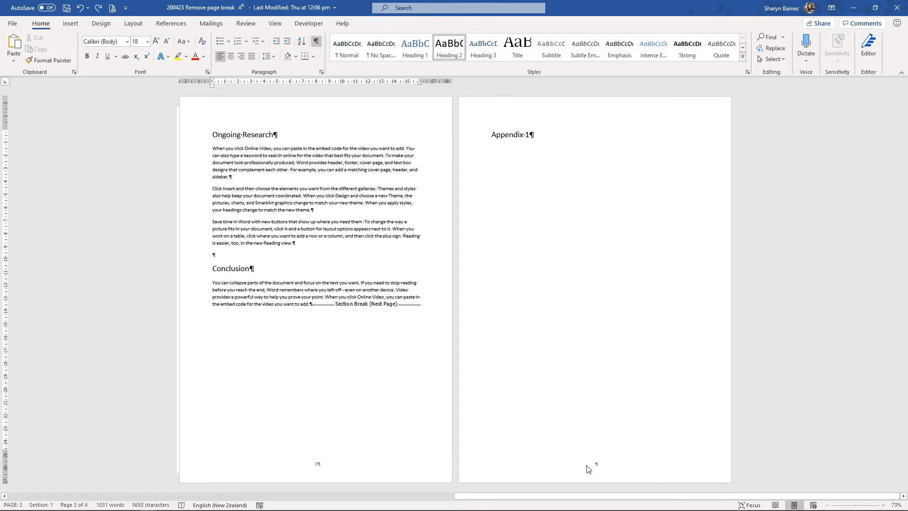
mouse_move(591, 473)
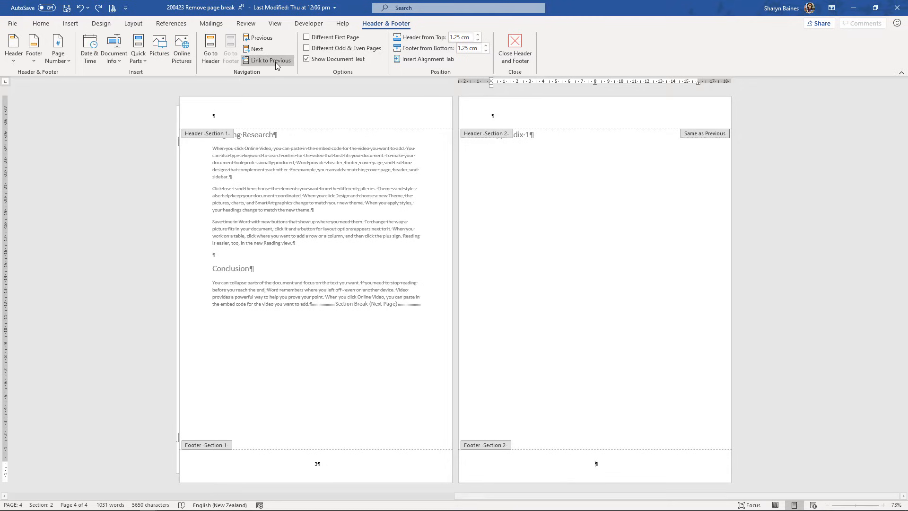
mouse_move(271, 60)
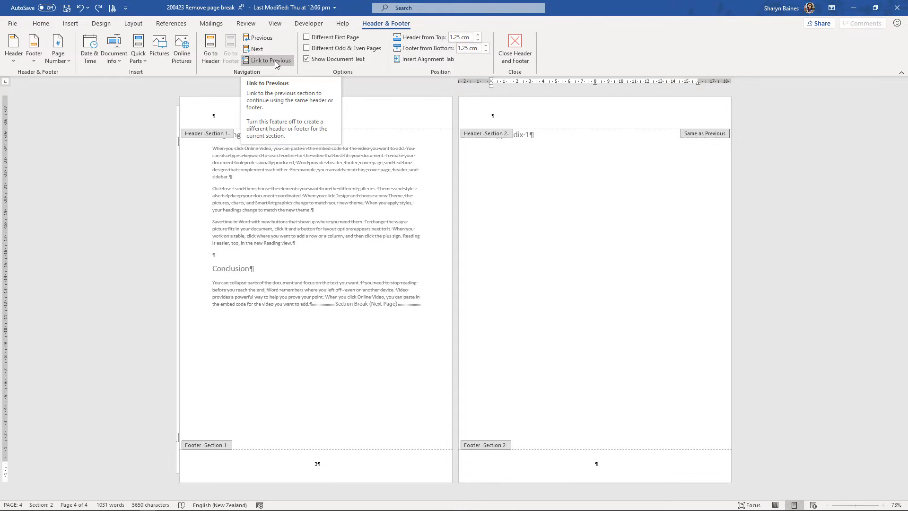
- Link Appendix 1's footer to the previous section and close header and footer editing
click(270, 60)
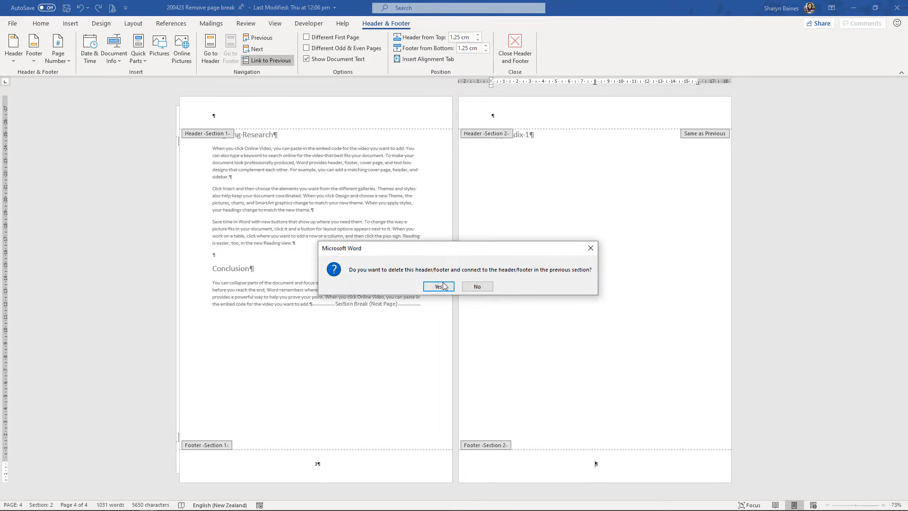
mouse_move(469, 278)
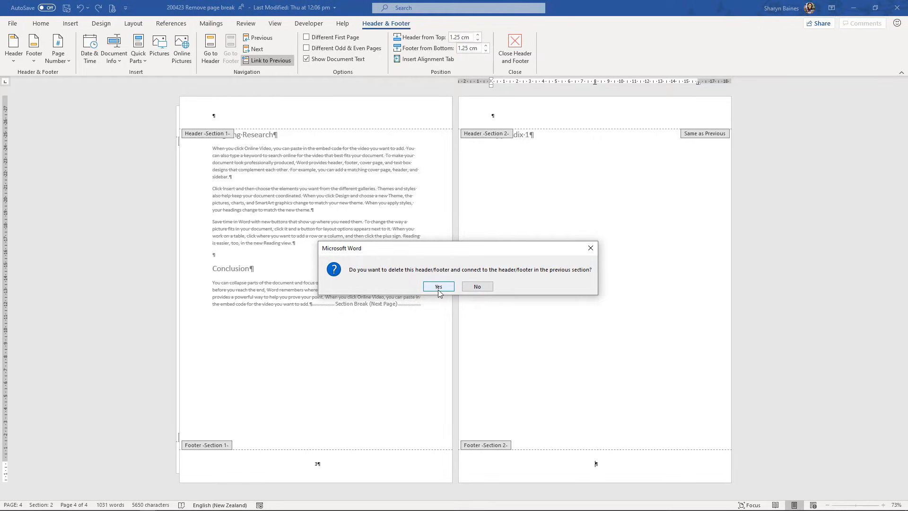
click(438, 286)
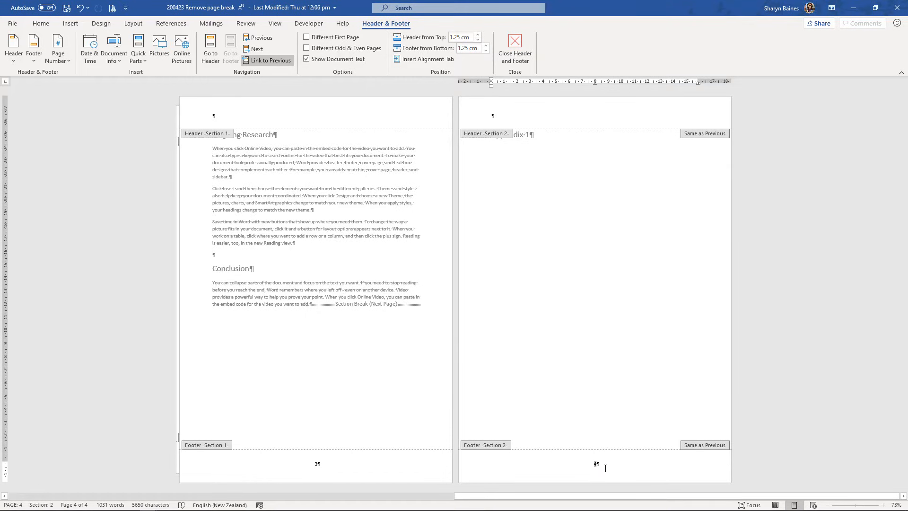
click(514, 46)
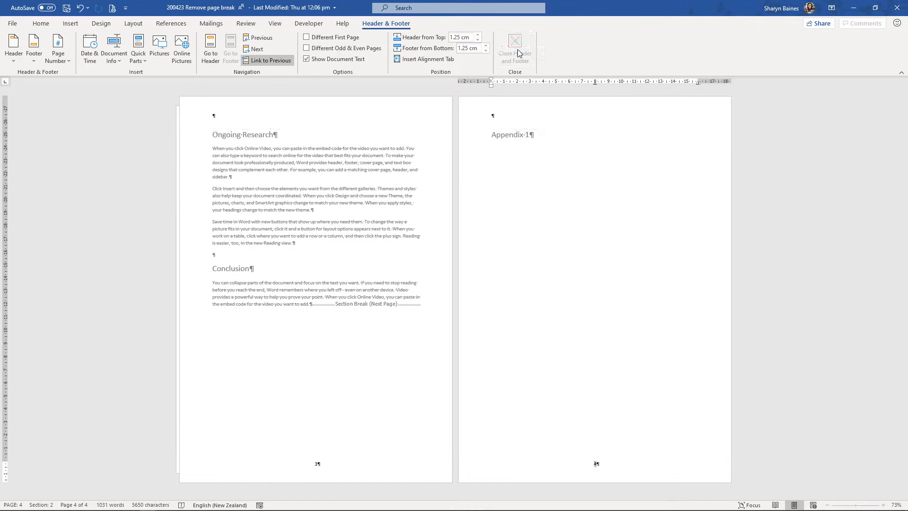
- Put the cursor at the section break, then after the Appendix 1 heading
click(514, 49)
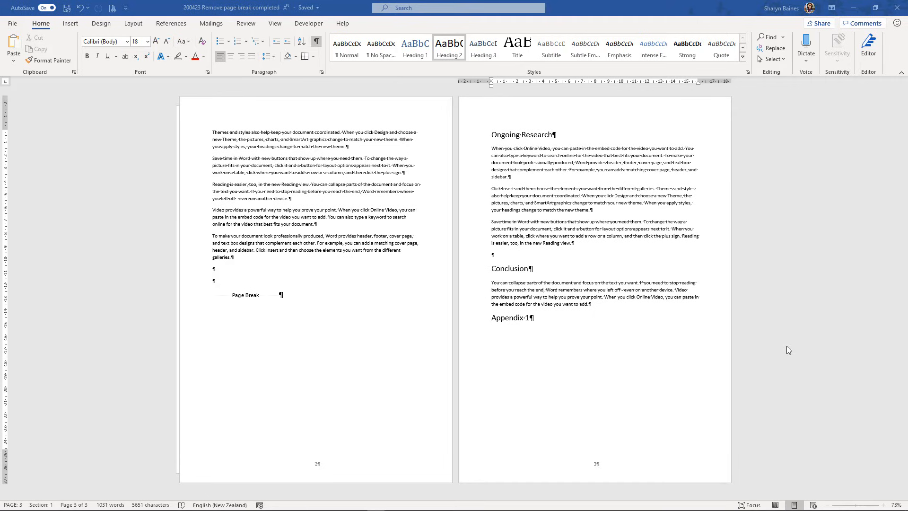
click(531, 317)
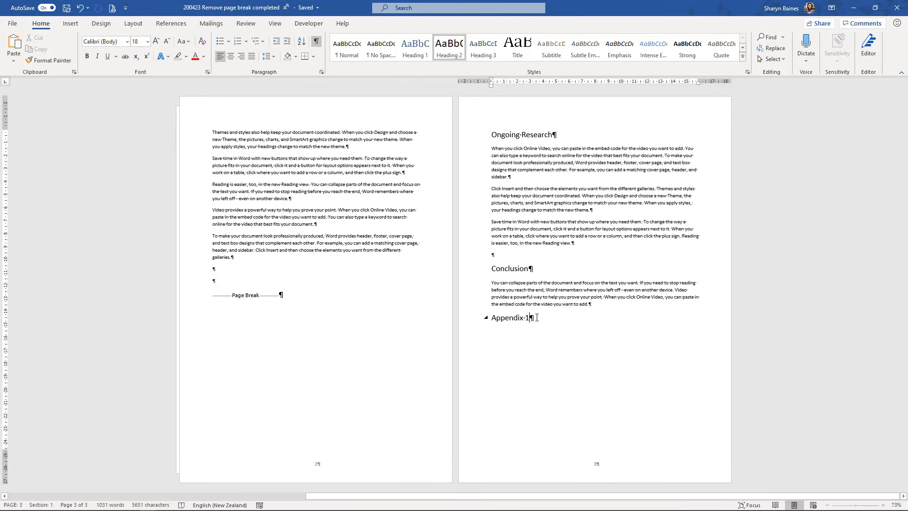
- Insert a page break after Appendix 1 and place the cursor before it
click(70, 23)
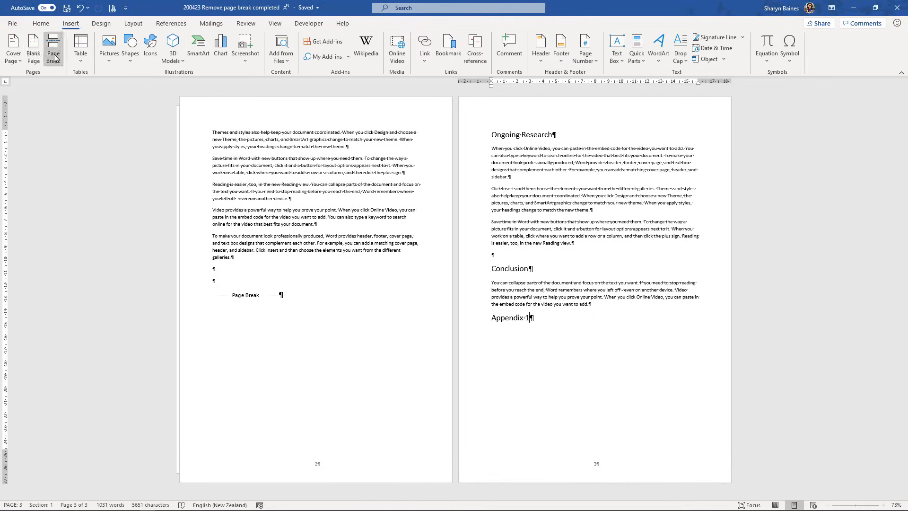
click(53, 47)
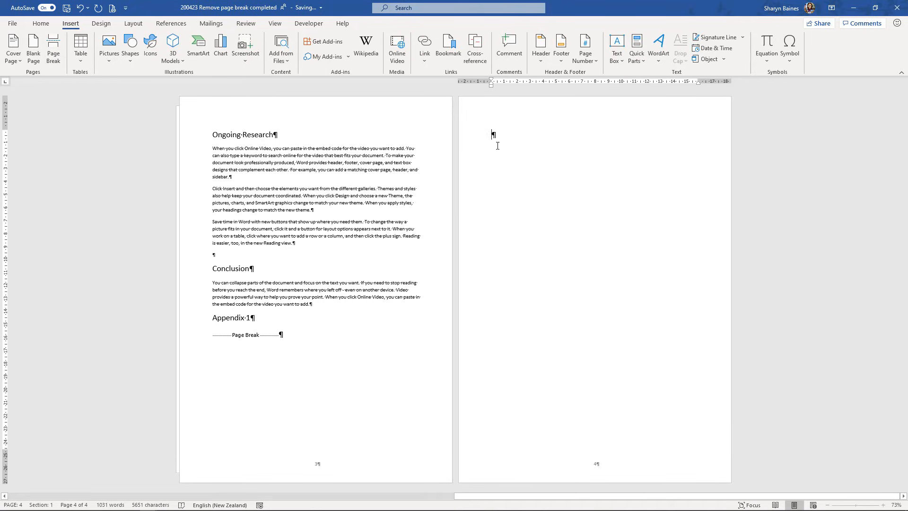
mouse_move(632, 172)
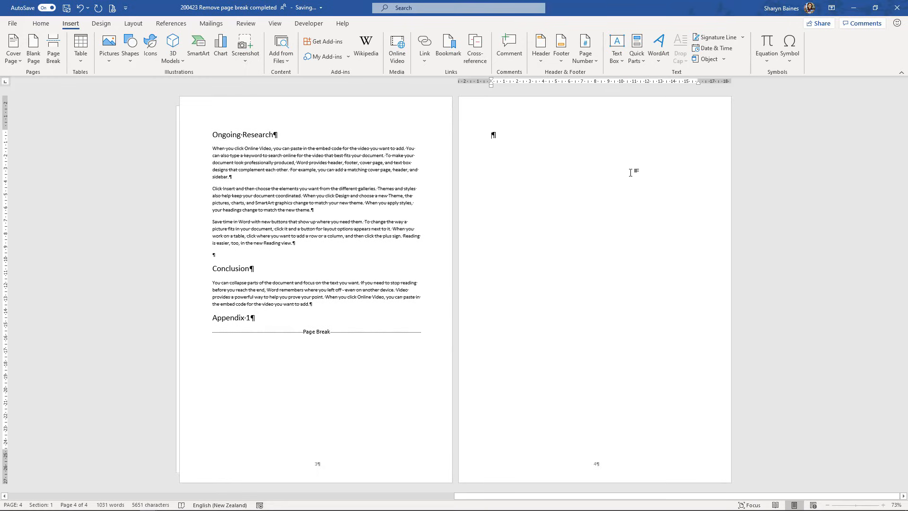
mouse_move(582, 179)
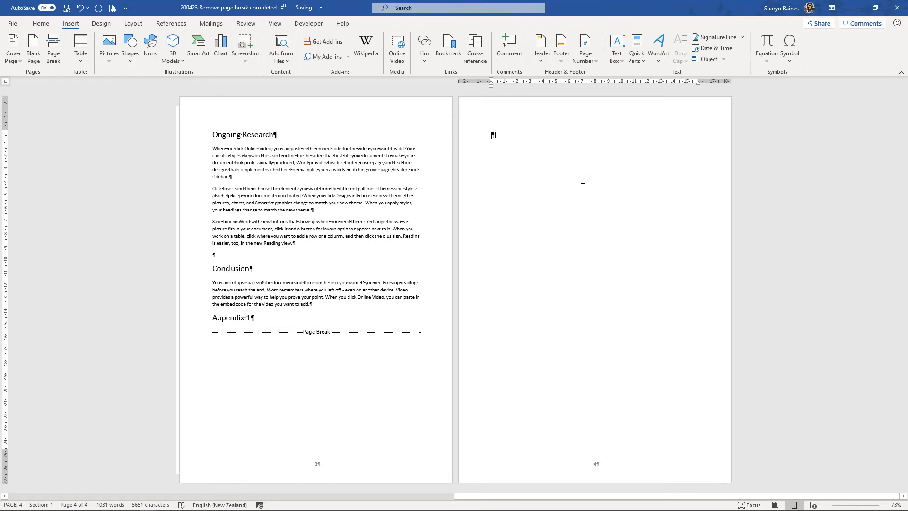
mouse_move(302, 331)
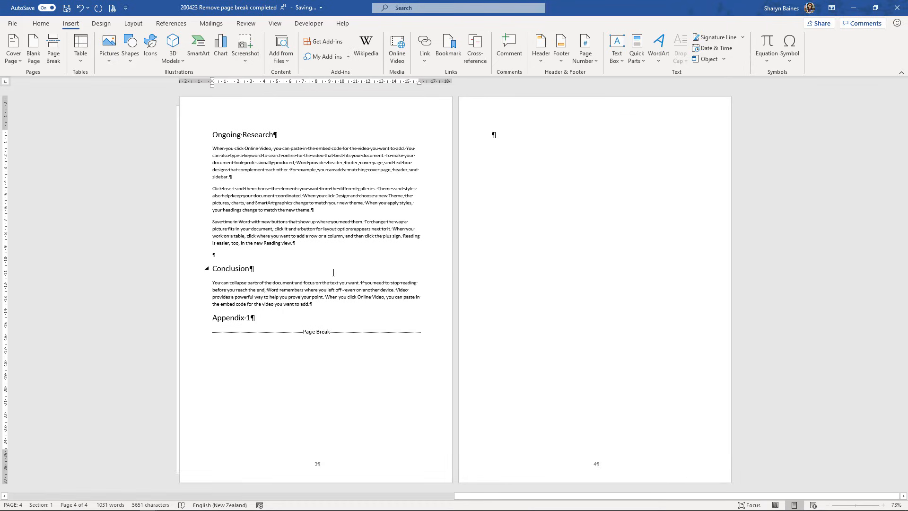
click(212, 331)
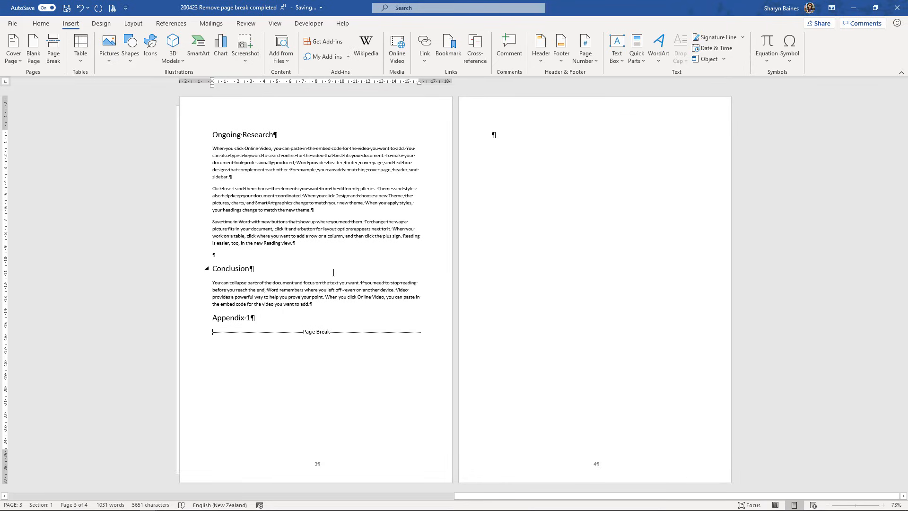